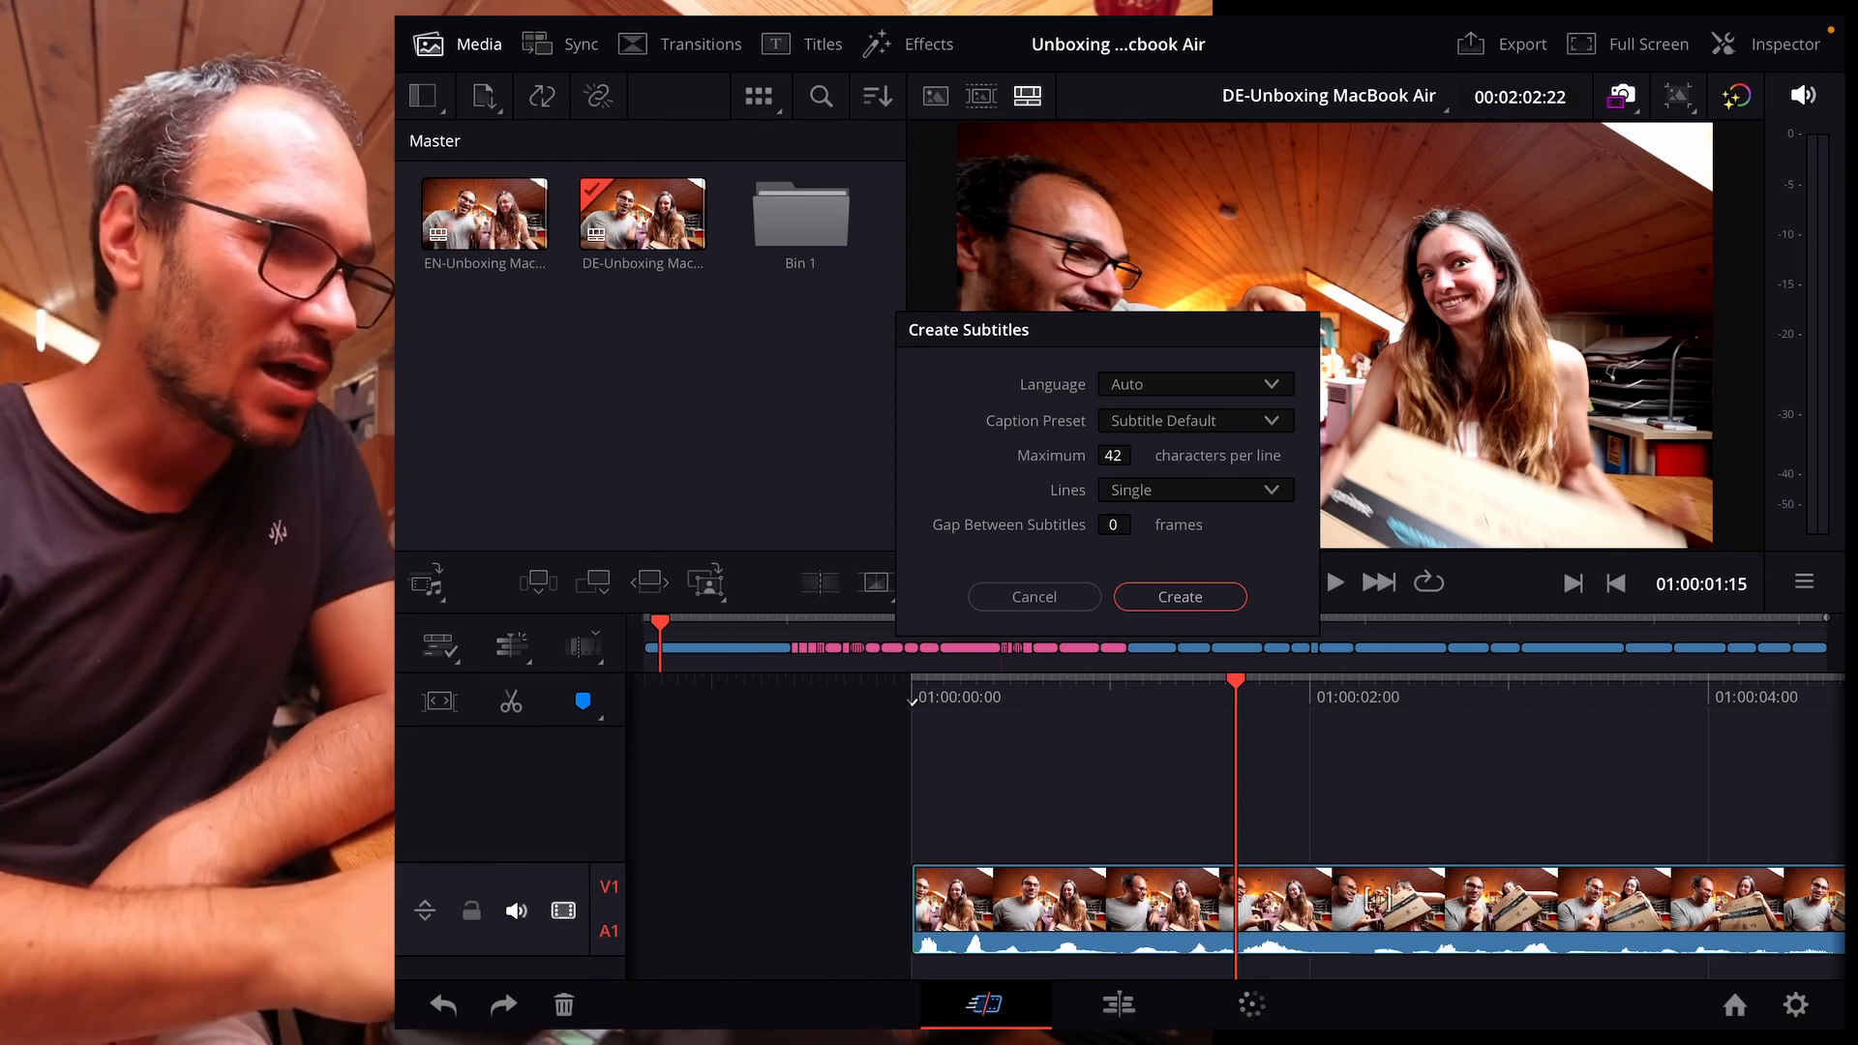
# Step: Expand the Language dropdown to review subtitle languages, then dismiss the list
pyautogui.click(1194, 384)
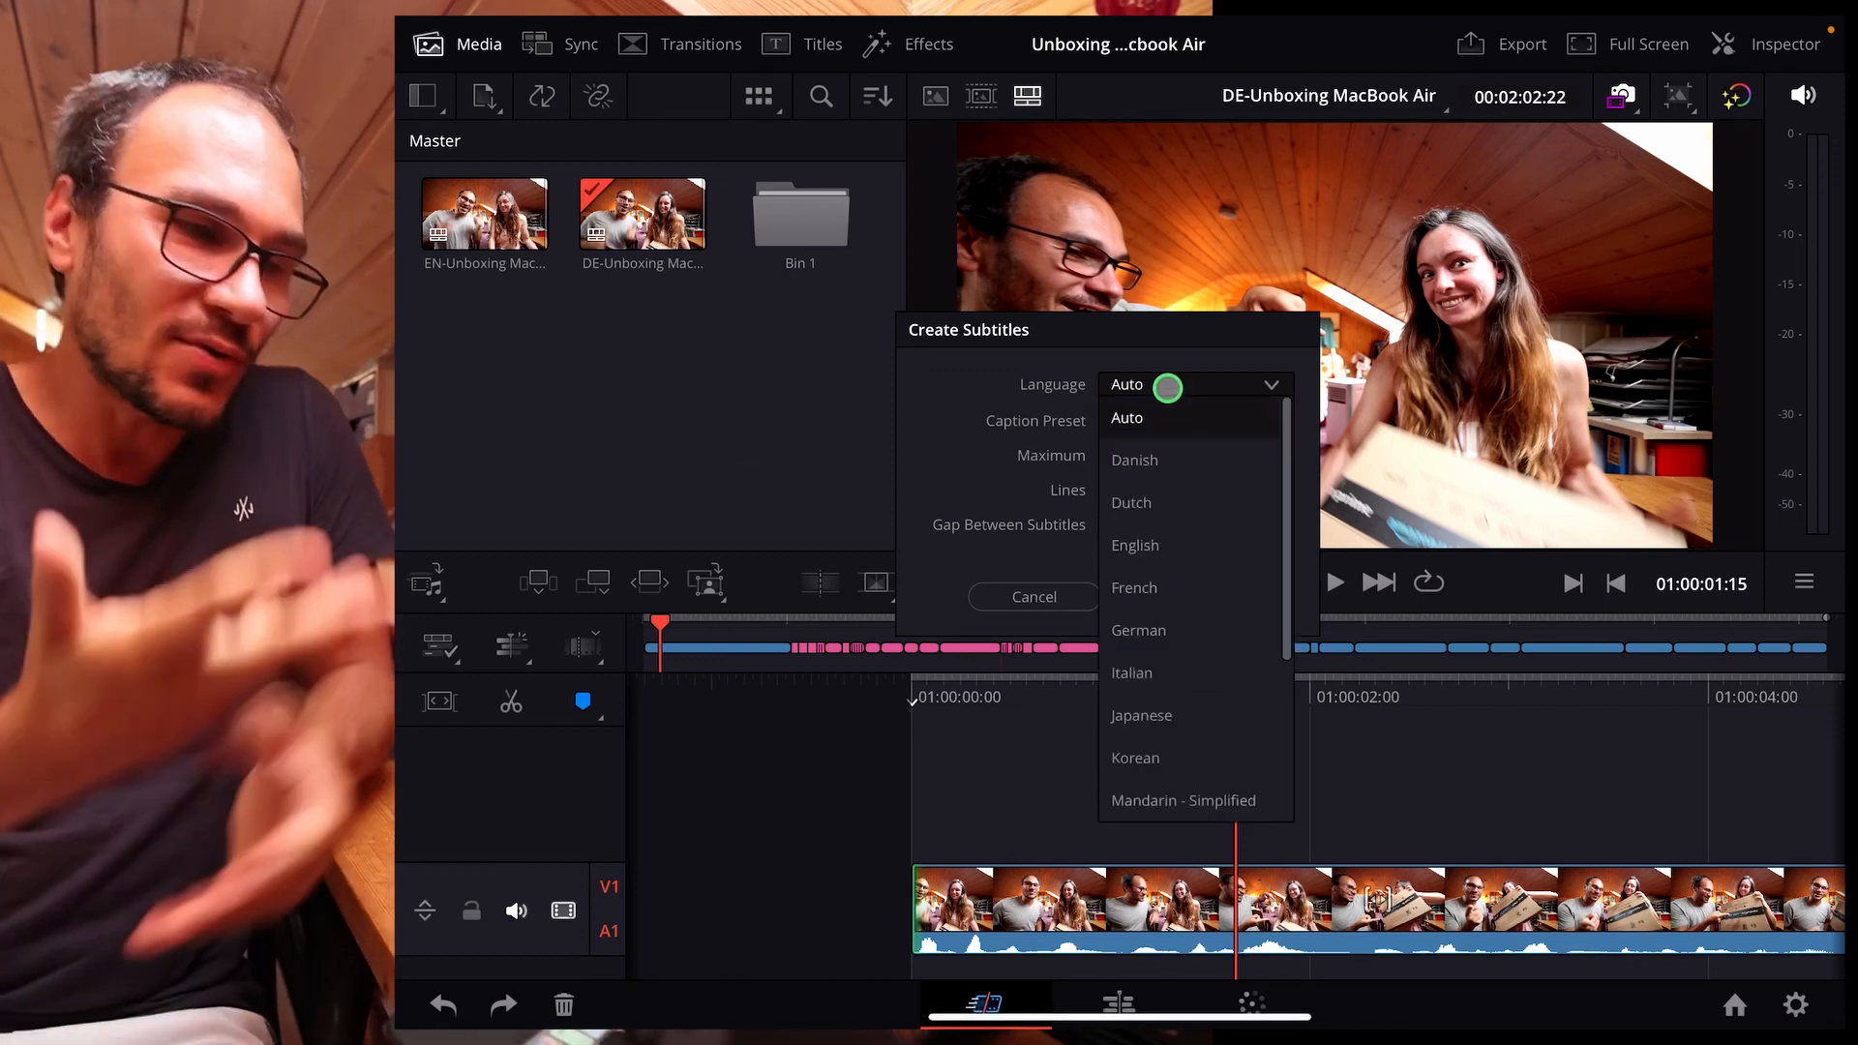
pyautogui.click(1127, 417)
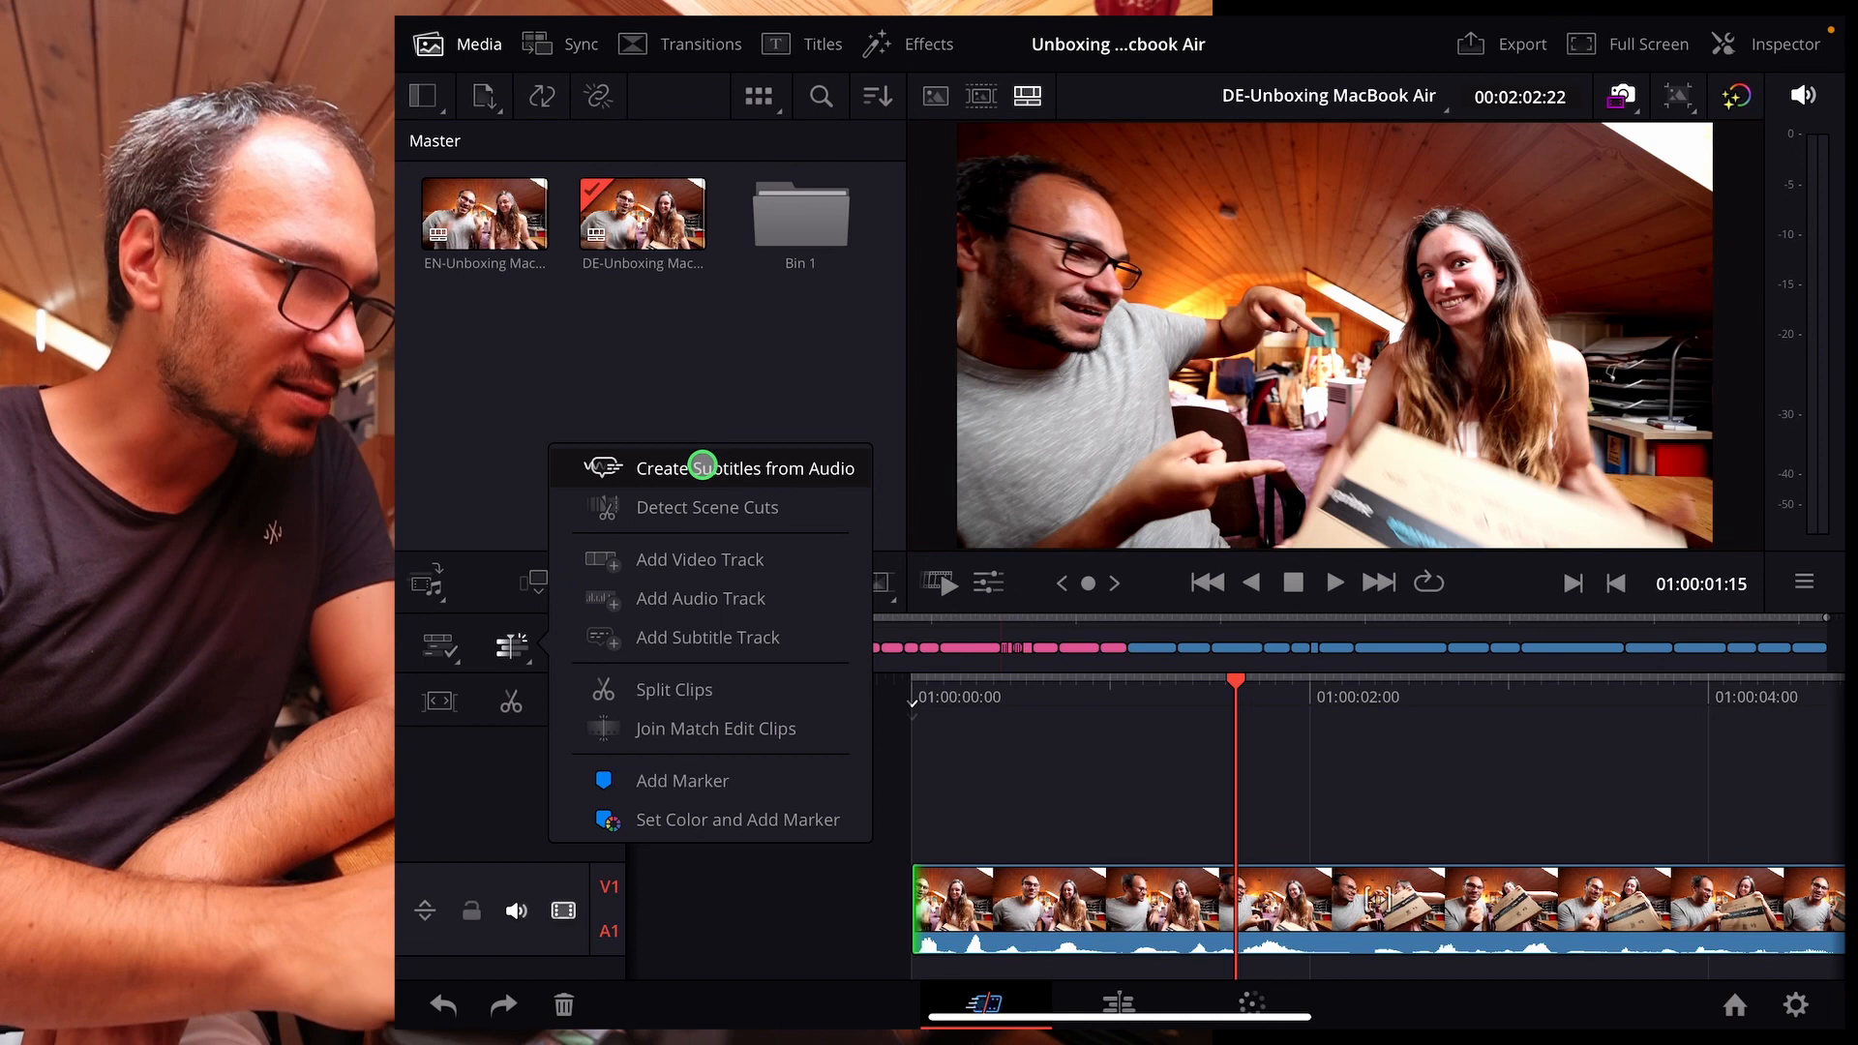
# Step: Choose Create Subtitles from Audio to reopen the subtitle settings dialog
pyautogui.click(742, 466)
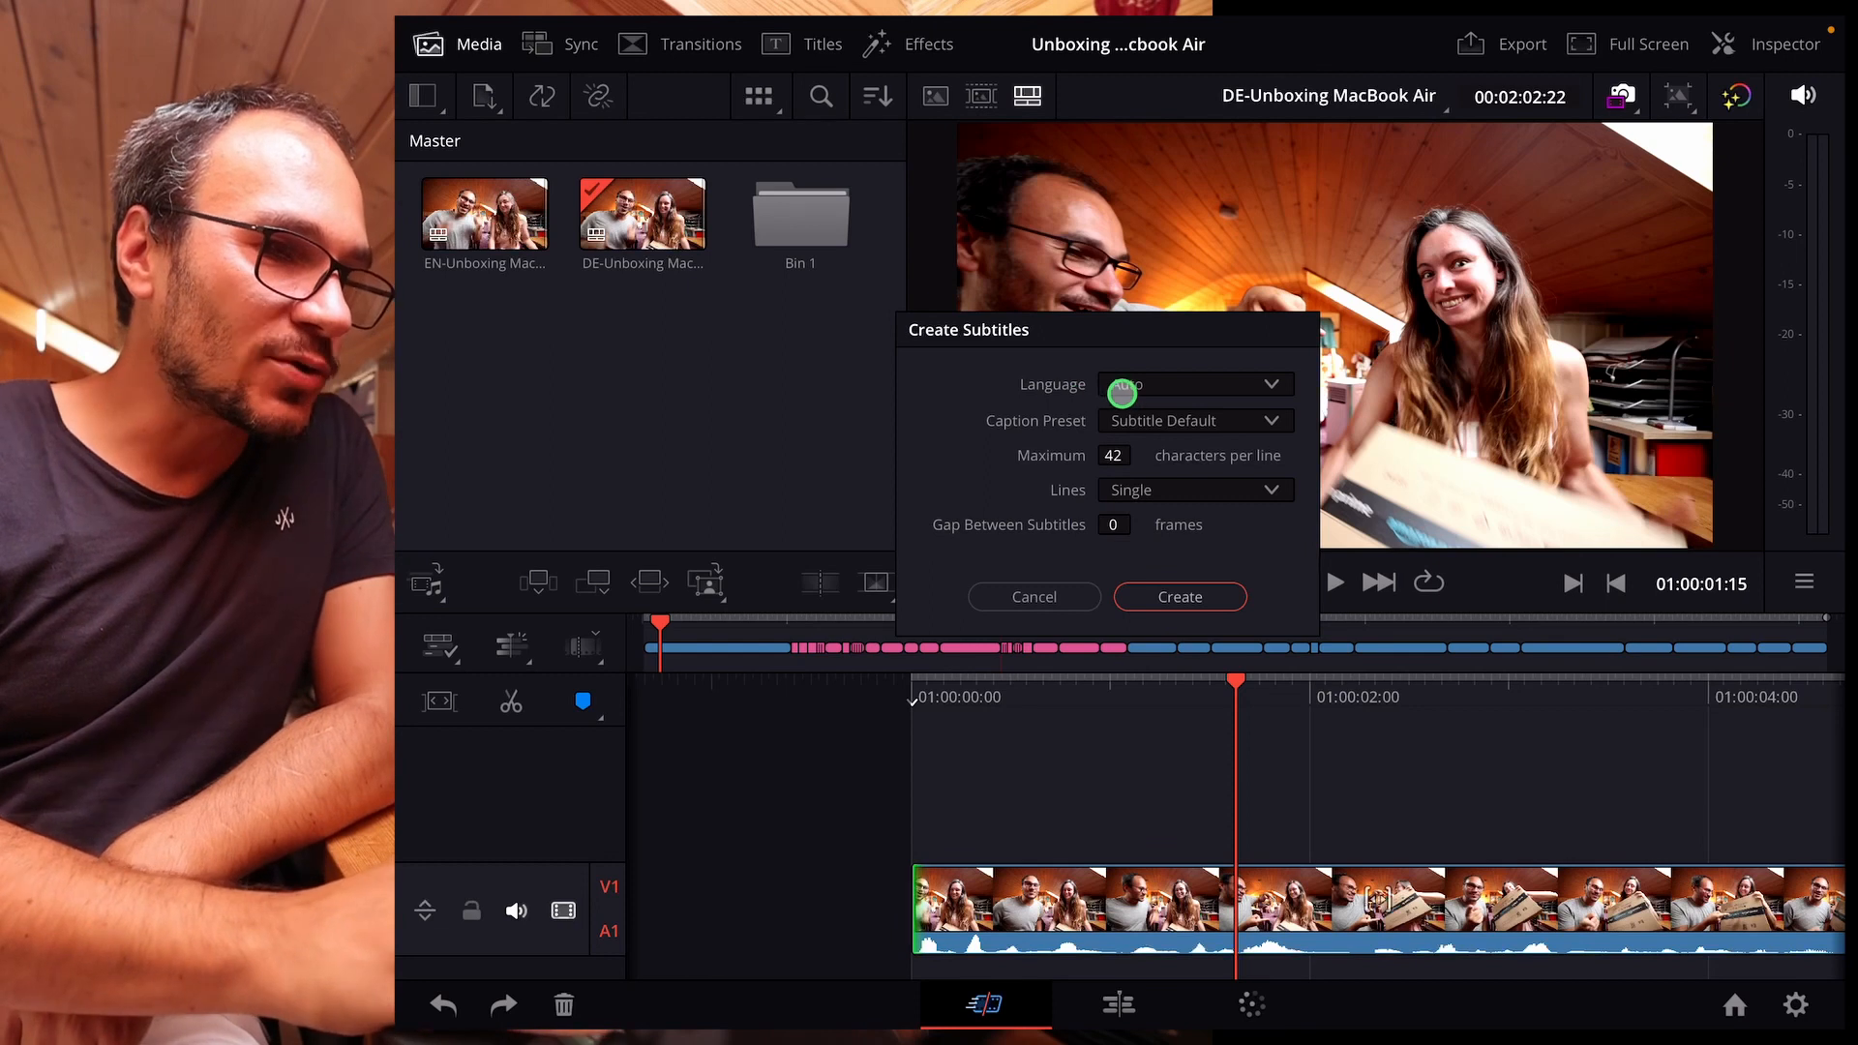
# Step: Expand the Language dropdown again, with Auto still selected
pyautogui.click(1194, 385)
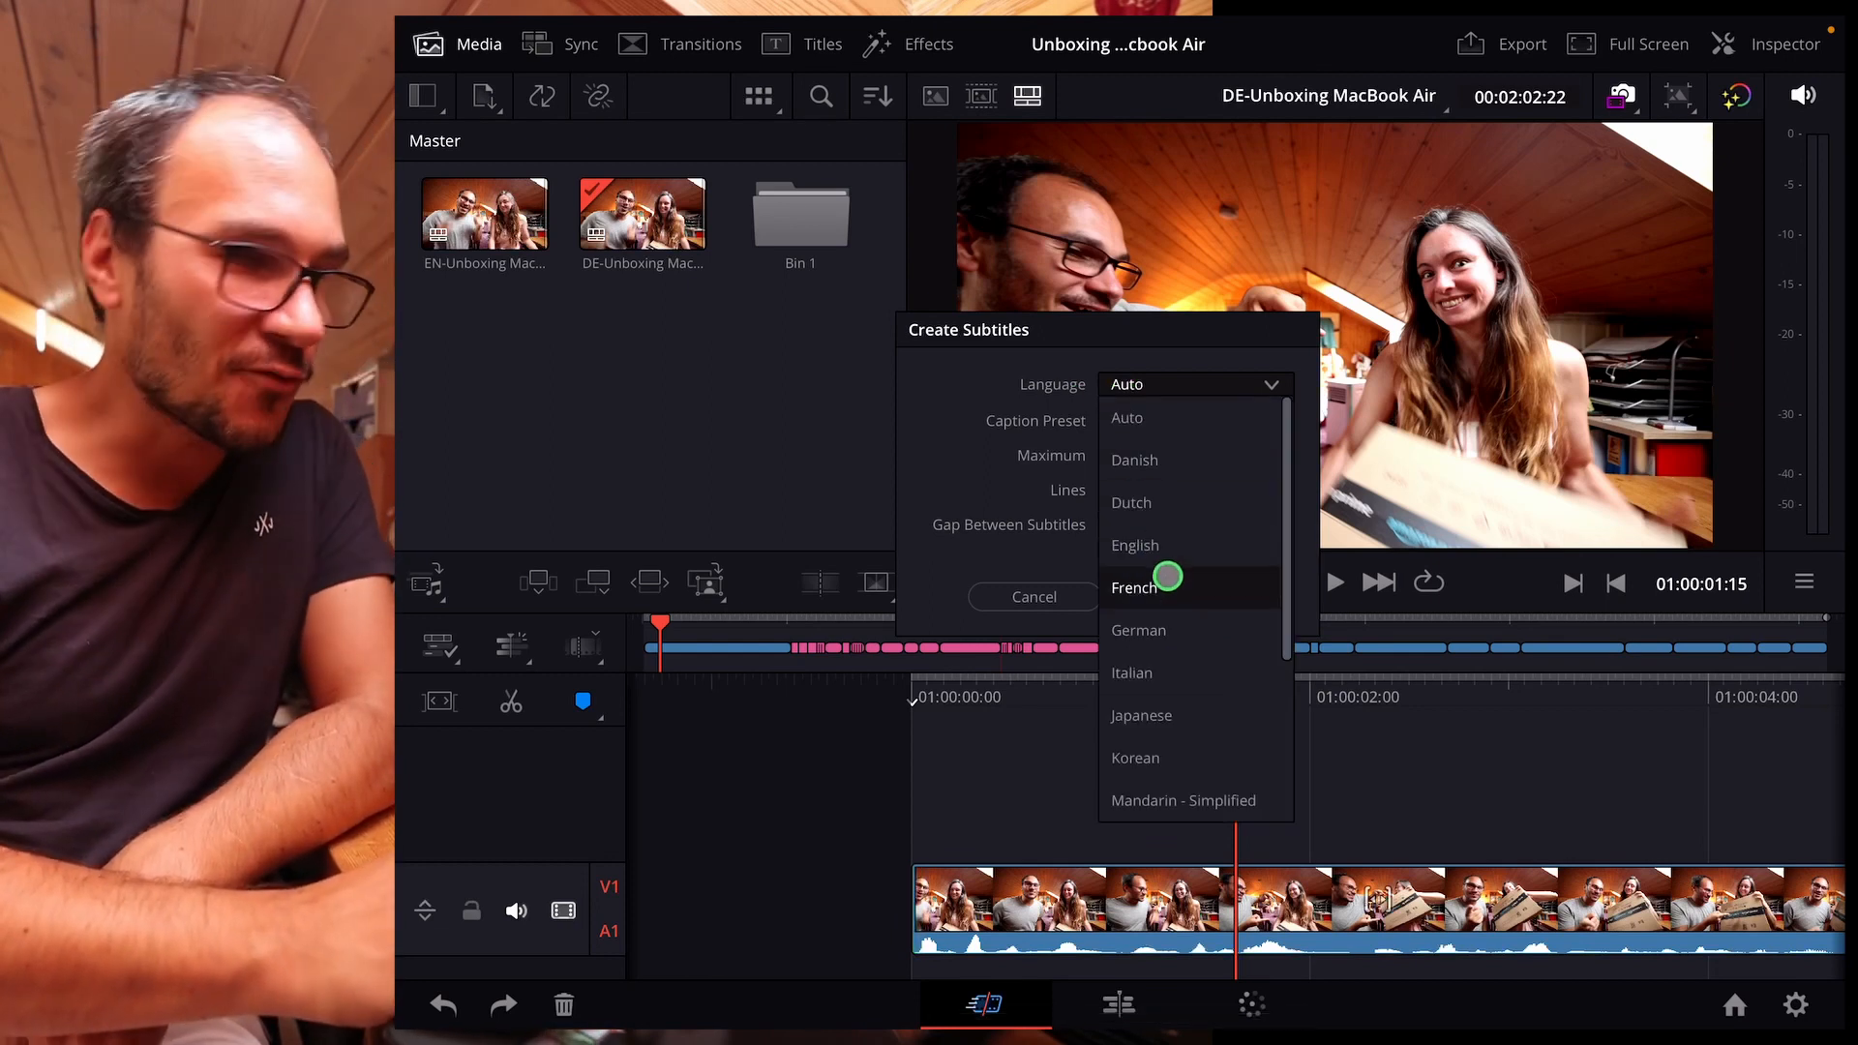
pyautogui.moveTo(1140, 714)
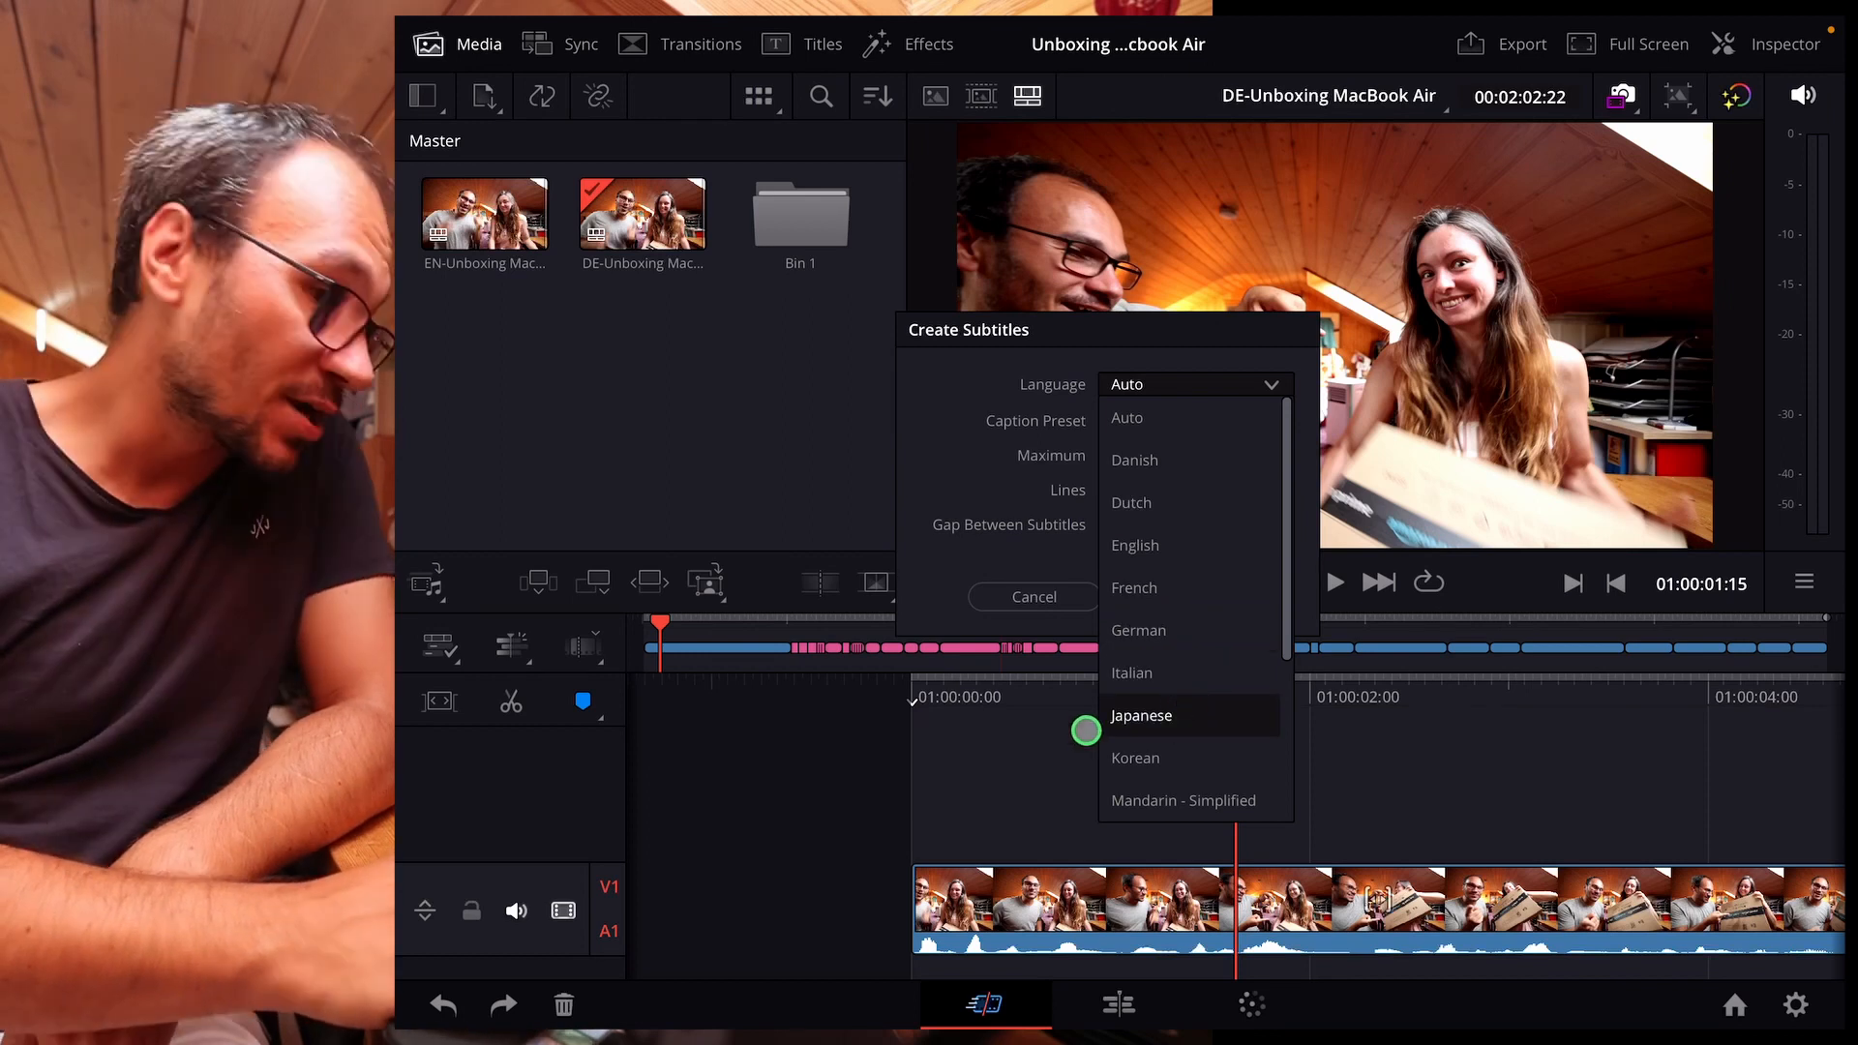